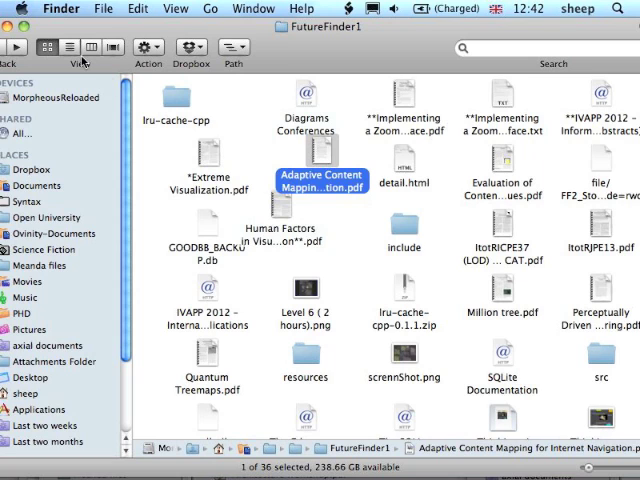
Launch the FutureFinder prototype to view FutureFinder1's documents and the adjacent folder's .jar and LICENSE tiles
{"action": "left_click", "coordinate": [92, 48]}
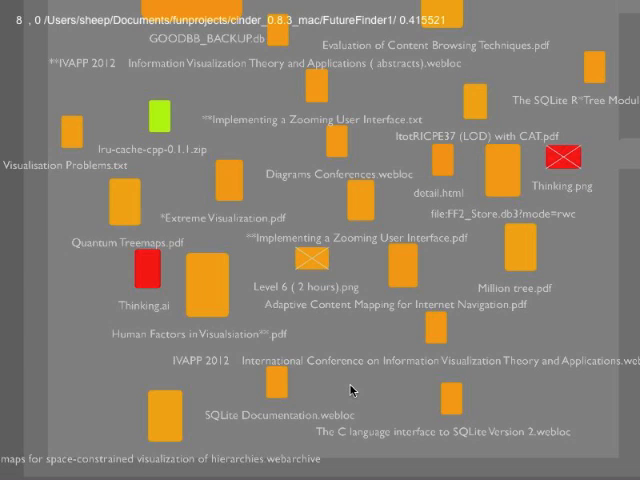
{"action": "mouse_move", "coordinate": [230, 144]}
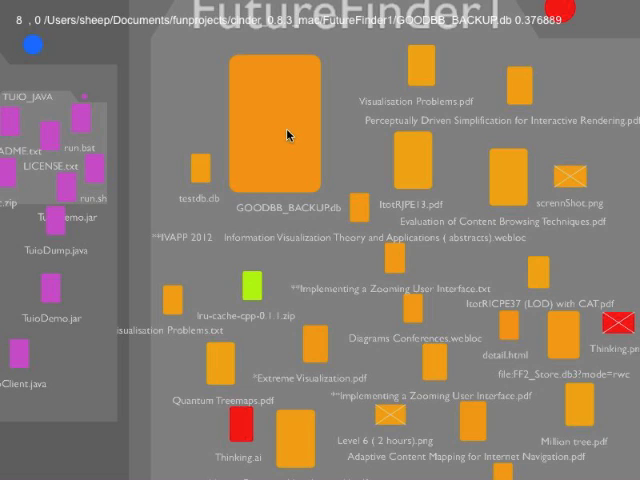
Pan toward the Rainforest project folder with its Java and Rainforest.xcodeproj files
{"action": "left_click", "coordinate": [252, 284]}
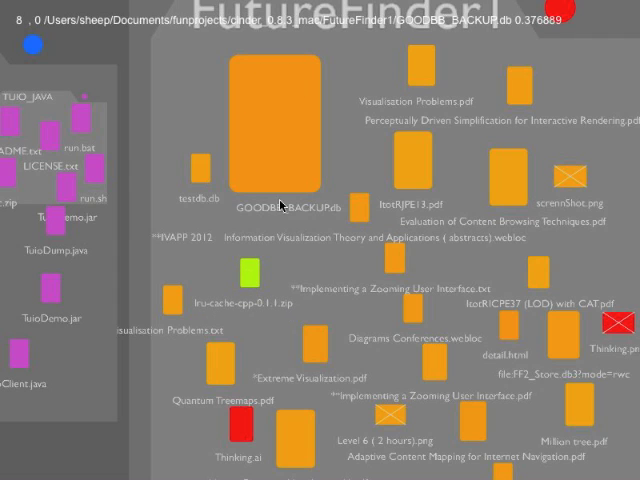
{"action": "mouse_move", "coordinate": [312, 72]}
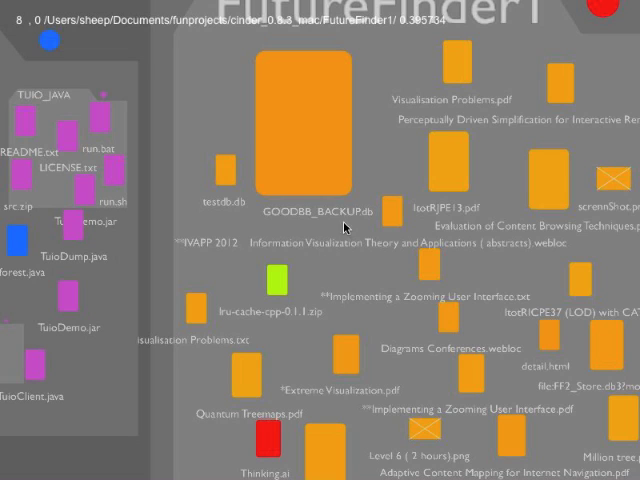
{"action": "mouse_move", "coordinate": [388, 338]}
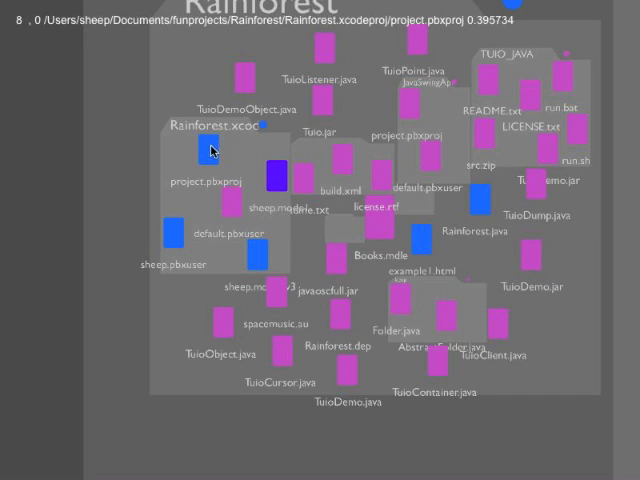
{"action": "left_click", "coordinate": [274, 172]}
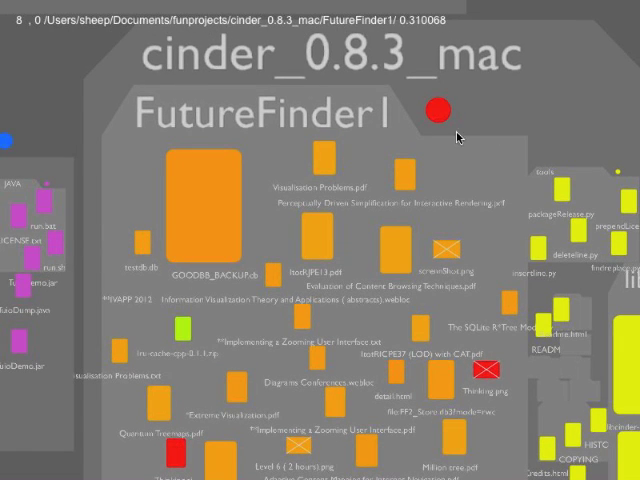
{"action": "mouse_move", "coordinate": [464, 148]}
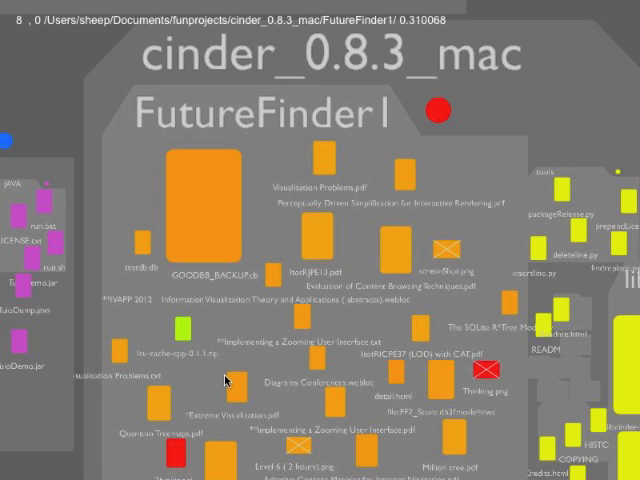
{"action": "mouse_move", "coordinate": [204, 422]}
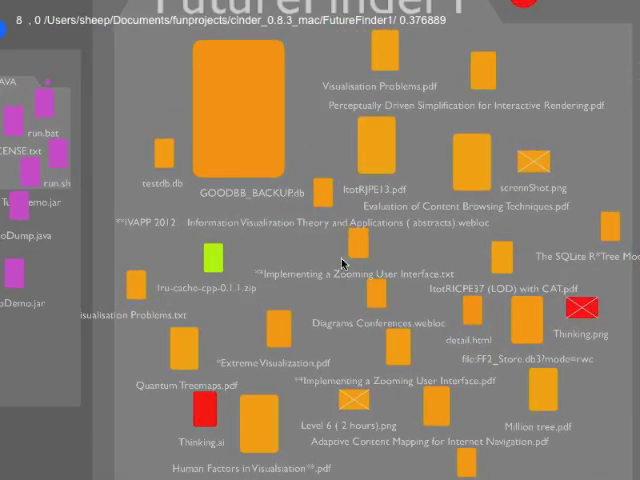
{"action": "mouse_move", "coordinate": [332, 276]}
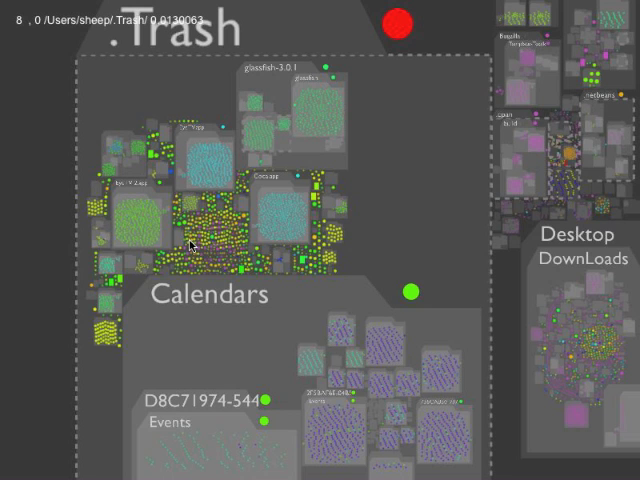
{"action": "mouse_move", "coordinate": [504, 302]}
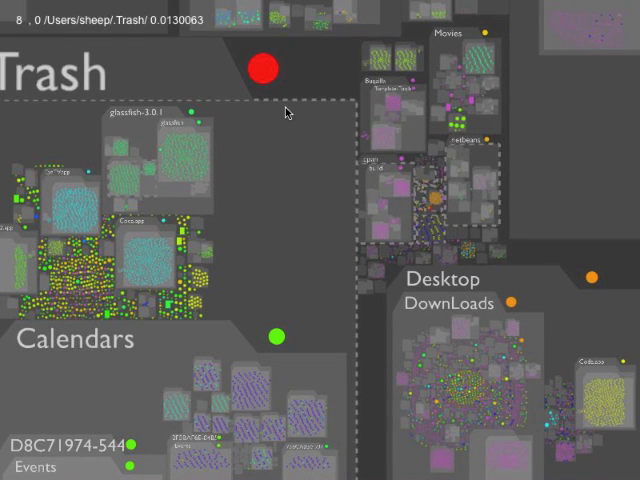
{"action": "mouse_move", "coordinate": [350, 176]}
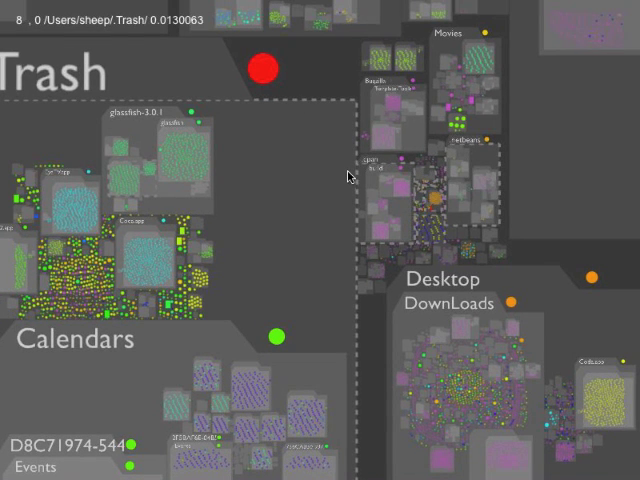